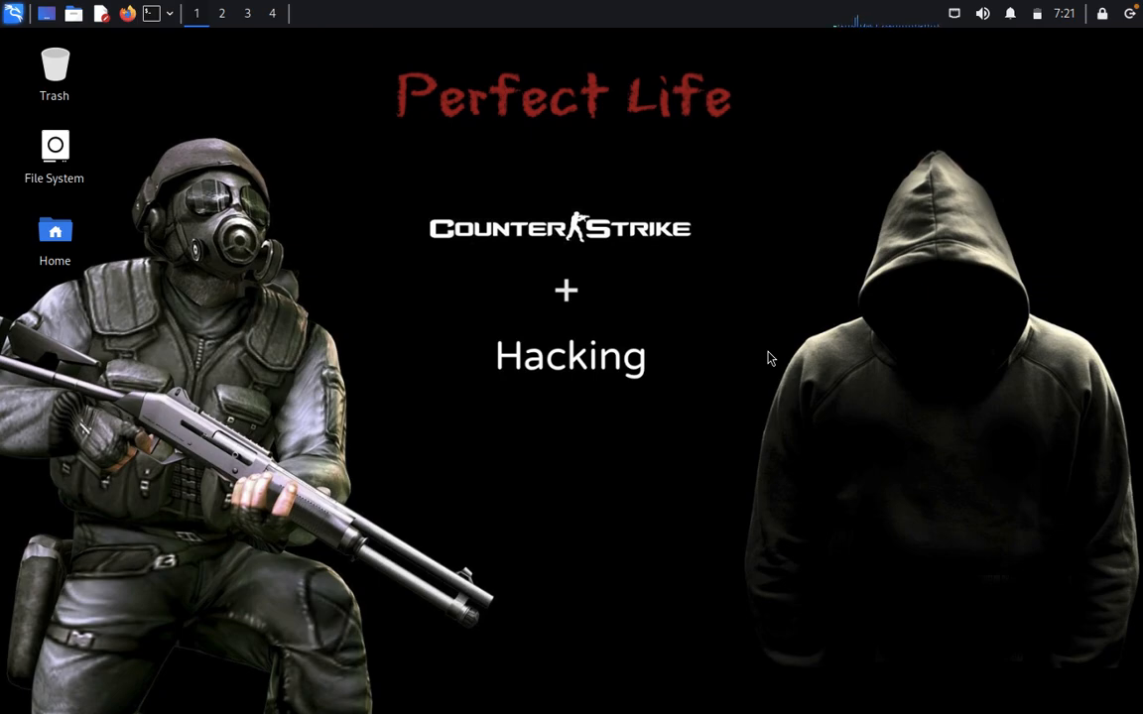
pyautogui.moveTo(182, 163)
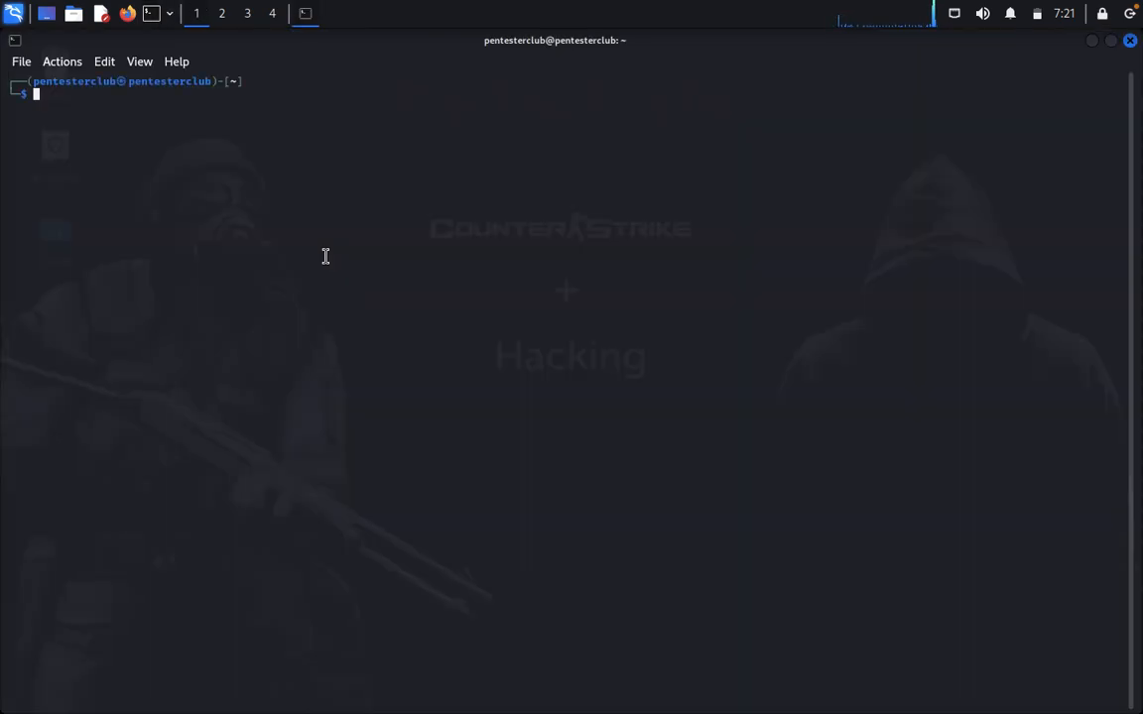
# Clone CloakQuest3r from github.com/spyboy-productions and change into the CloakQuest3r folder
pyautogui.write('git clone https://github.com/assetnote/surf.git')
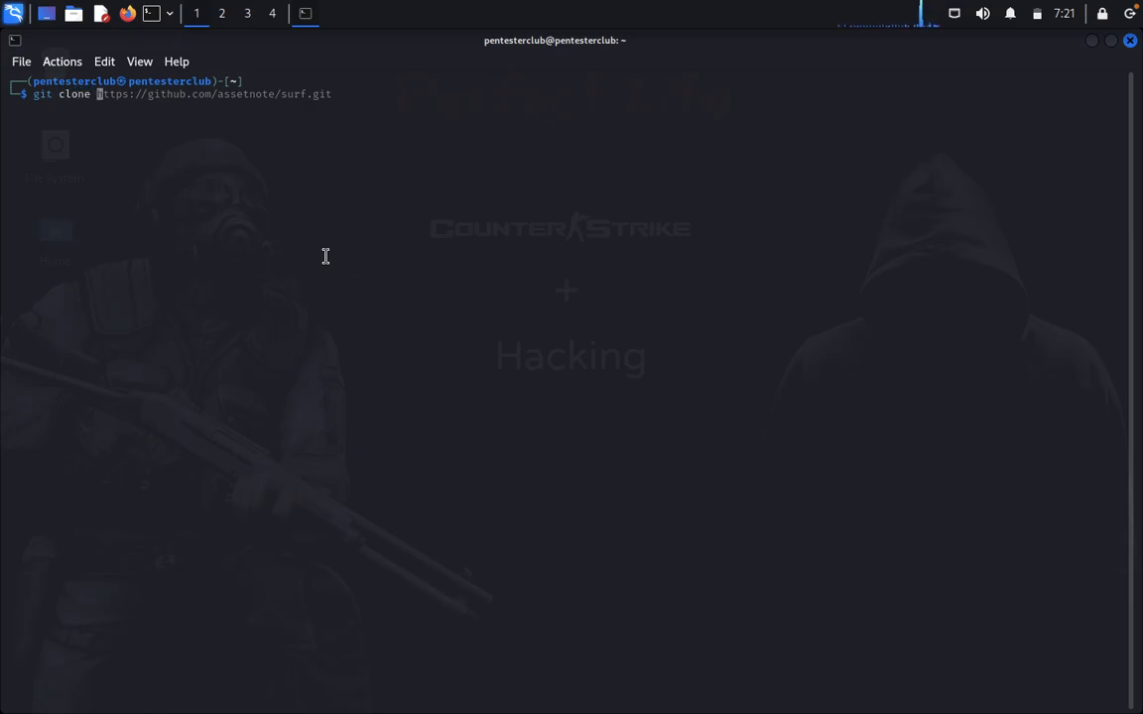
pyautogui.write('https://github.com/spyboy-productions/CloakQuest3r')
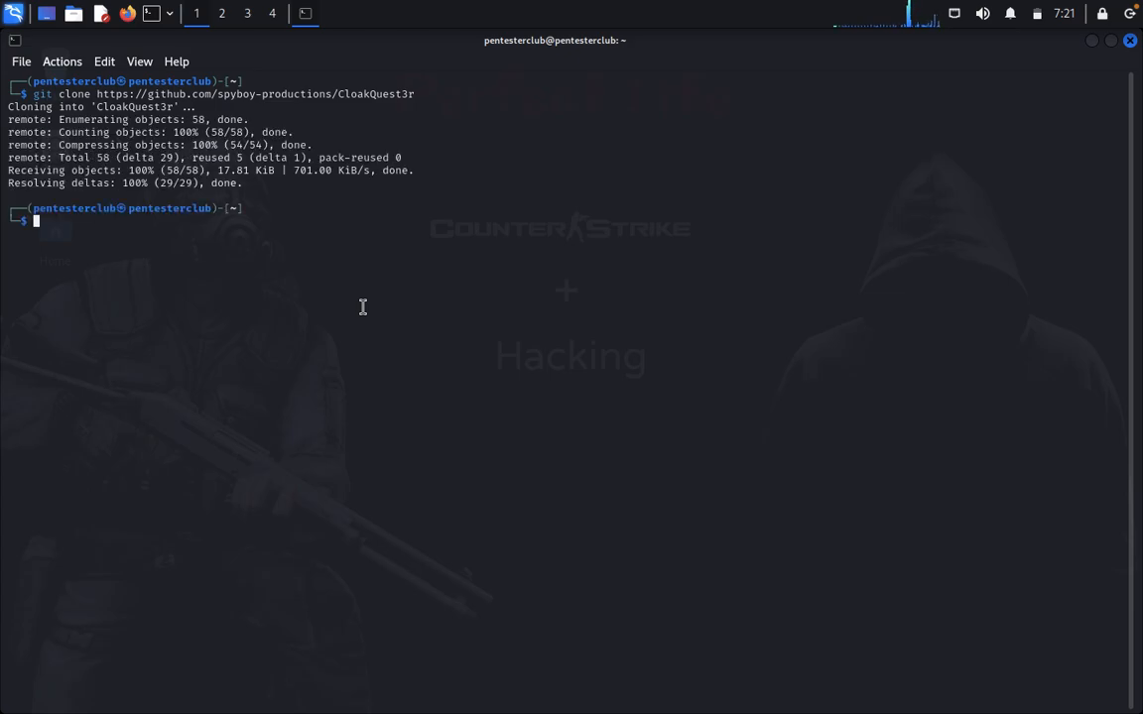
pyautogui.write('cd CloakQuest3r')
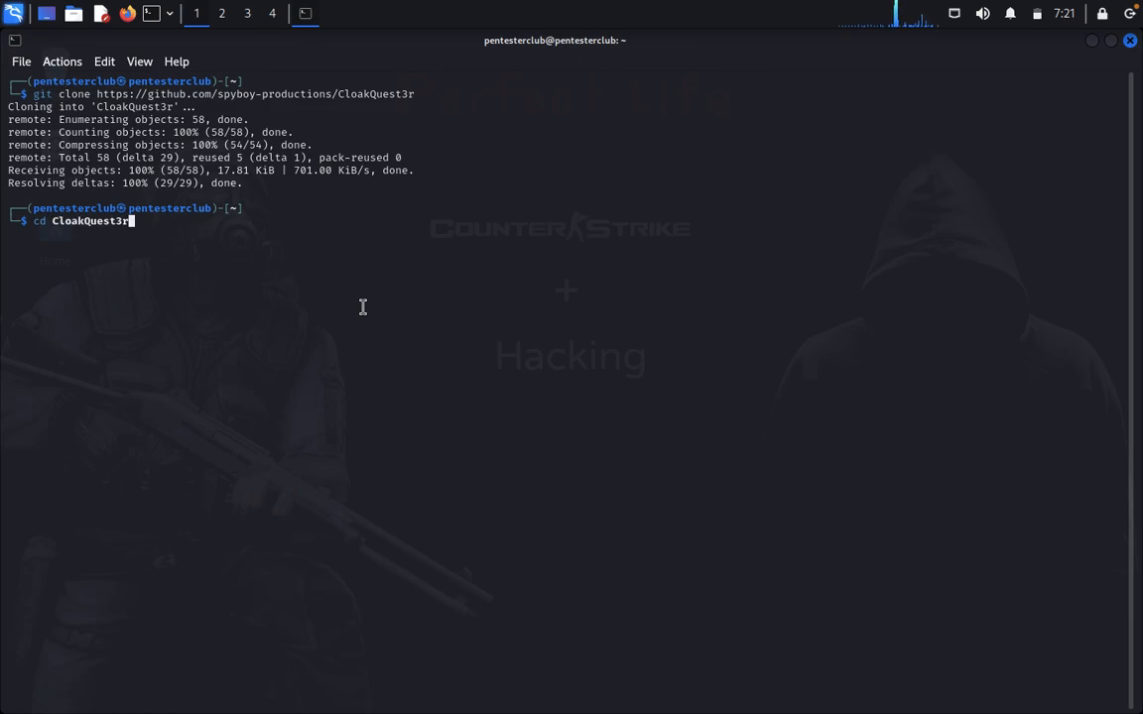
pyautogui.press('Return')
pyautogui.write('ls')
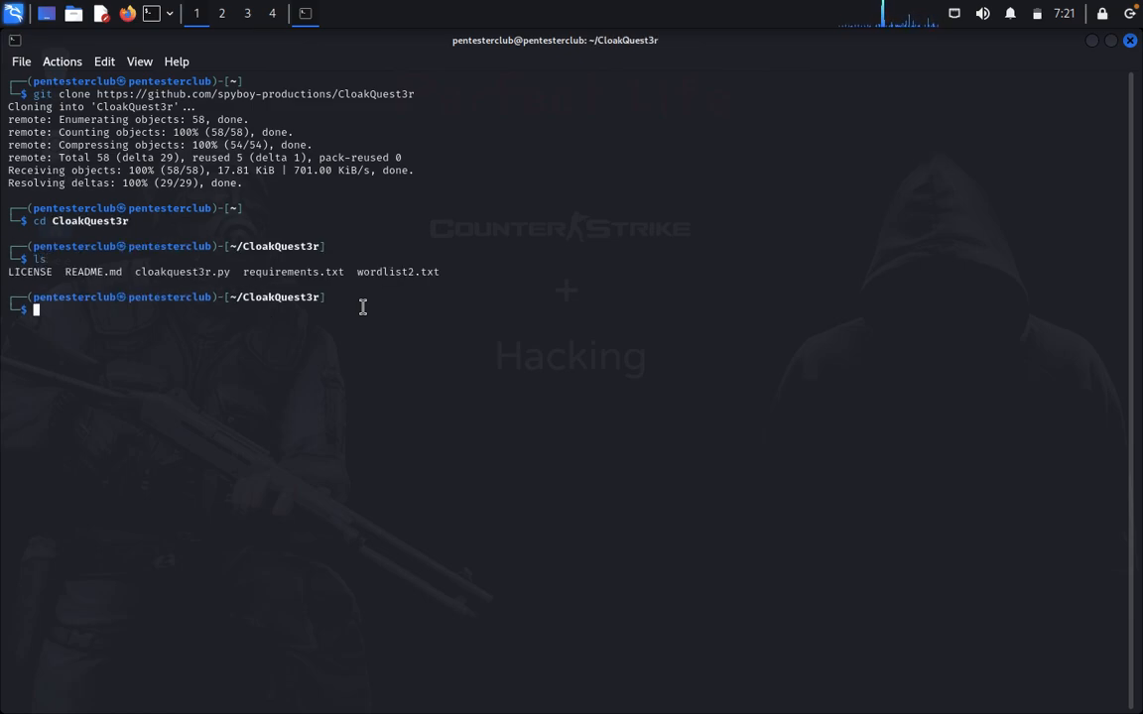
# Install the packages from requirements.txt with pip3, reported as already satisfied
pyautogui.write('pip3 install -r requirements.txt')
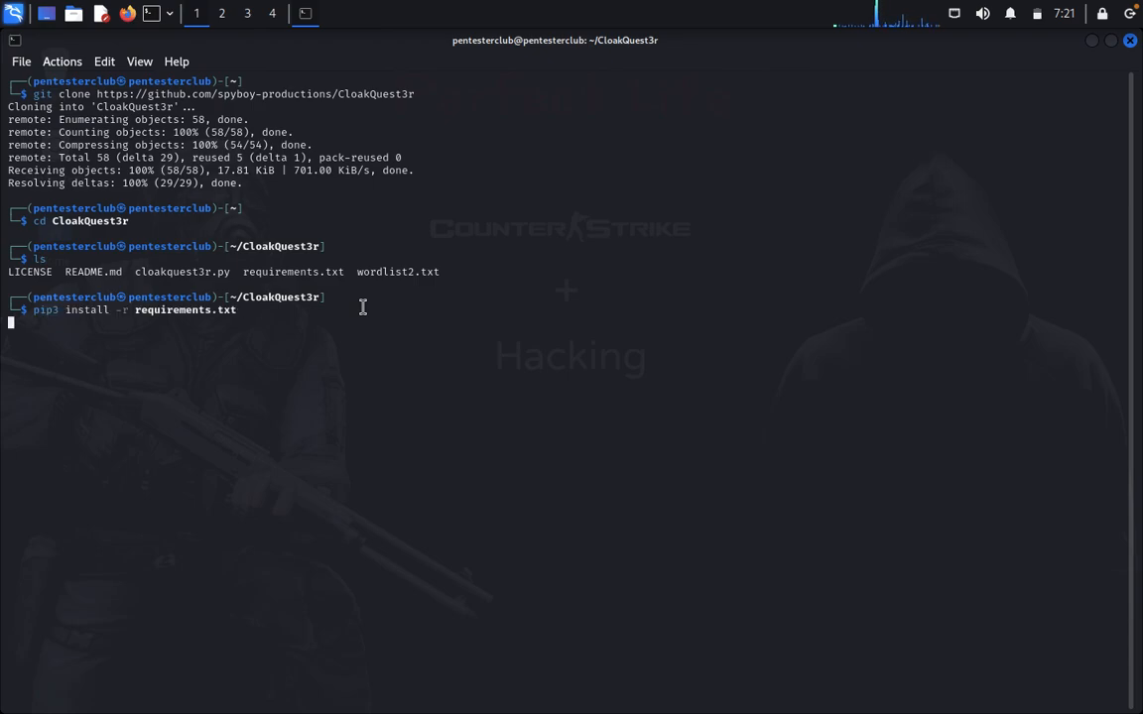
pyautogui.press('Return')
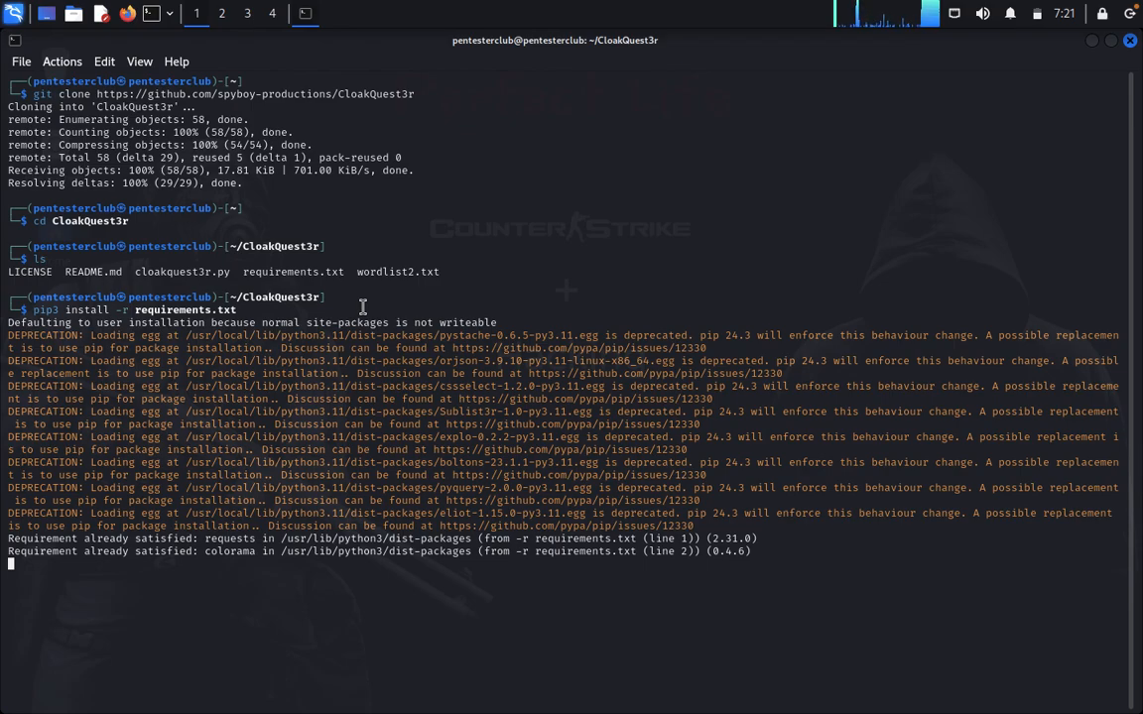
# Run python3 cloakquest3r.py --help to show the banner and version 1.0.0
pyautogui.write('python3 cloakquest3r.py')
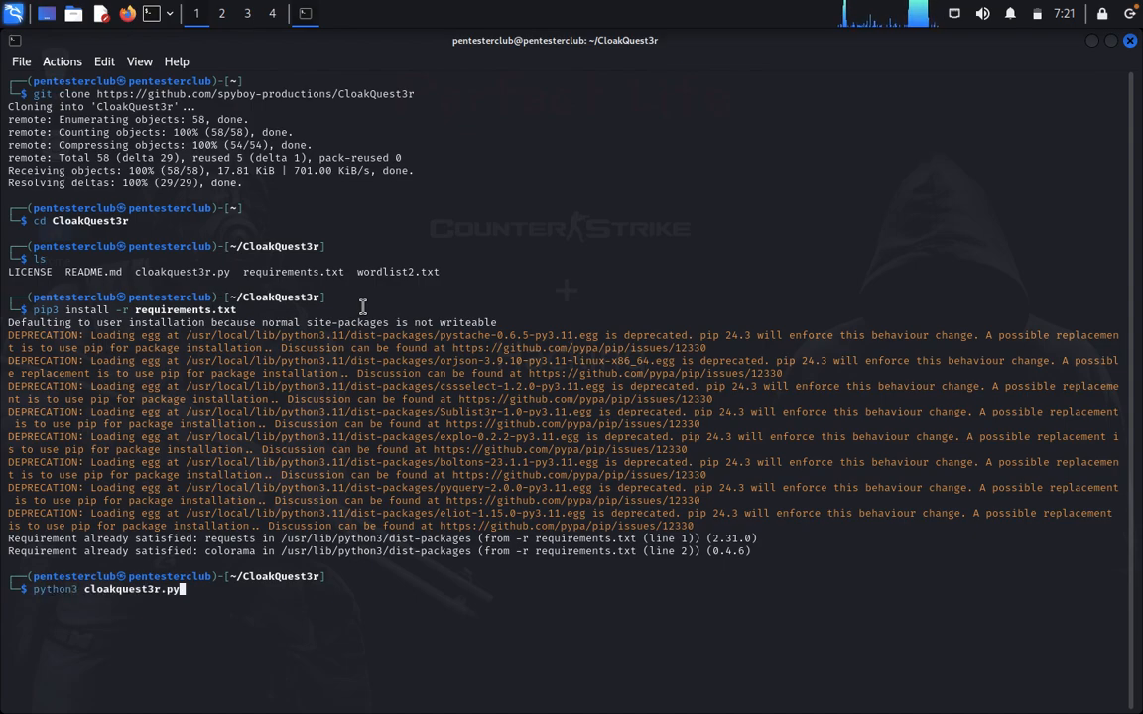
pyautogui.write('--')
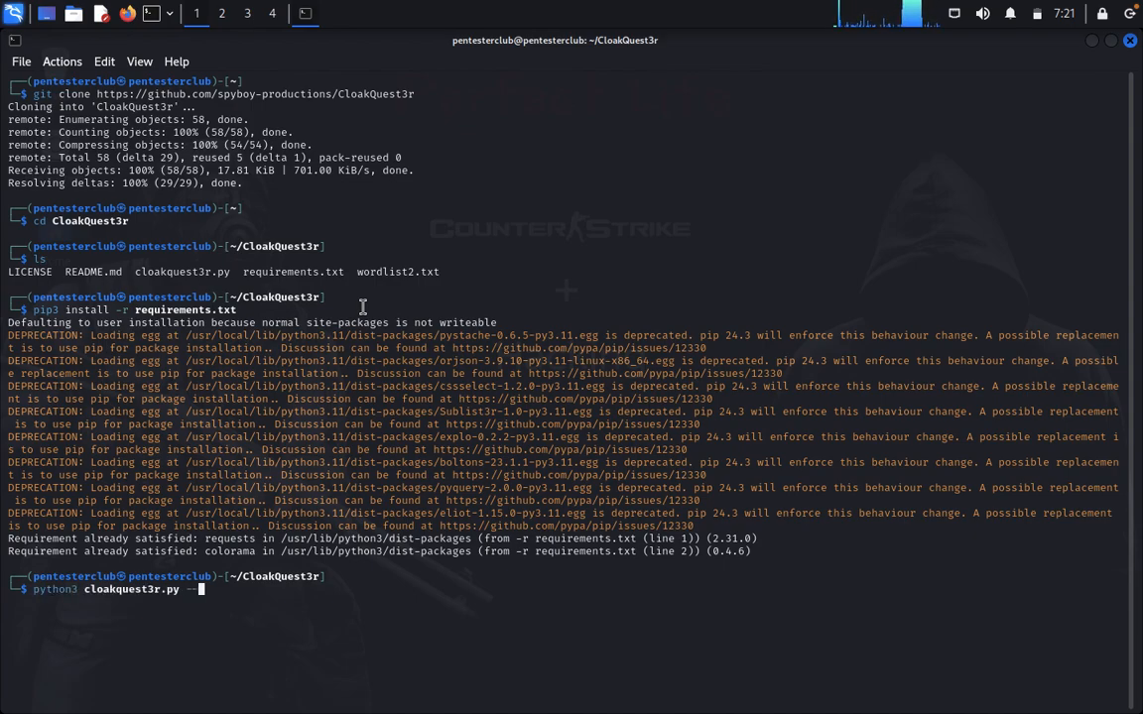
pyautogui.write('help')
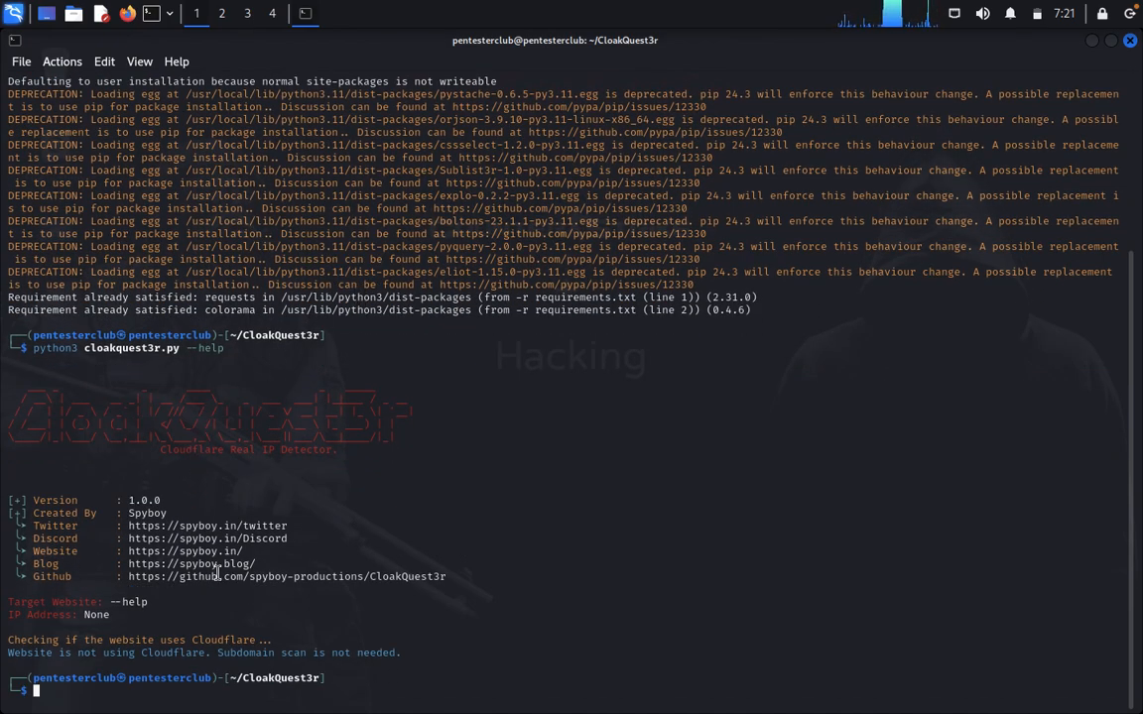
pyautogui.moveTo(88, 599)
pyautogui.write('python3 cloakquest3r.py')
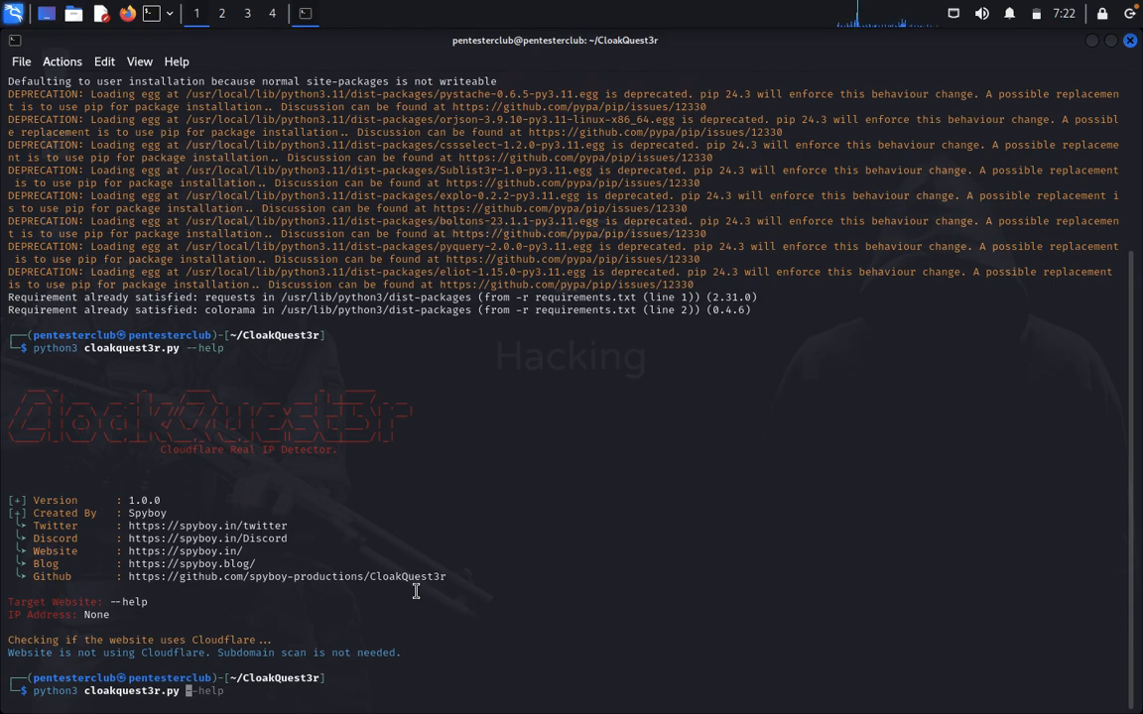
# Scan twitter.com with cloakquest3r.py, resolving 104.244.42.129 and no Cloudflare
pyautogui.write('twitter.com')
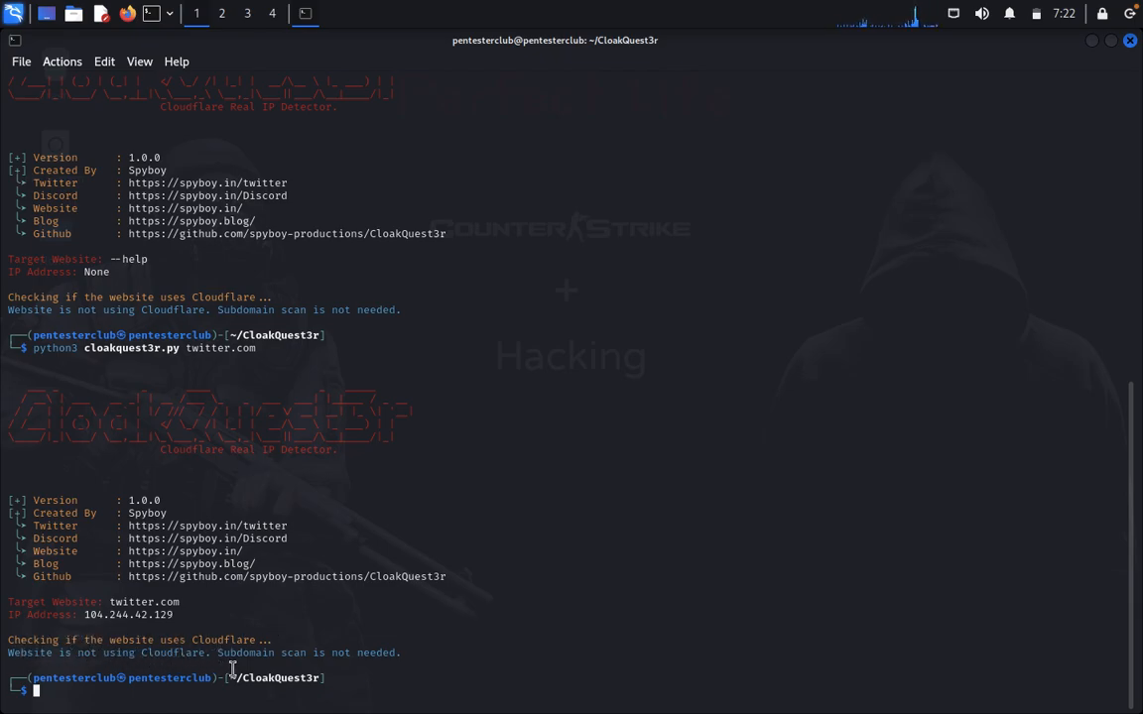
pyautogui.moveTo(375, 645)
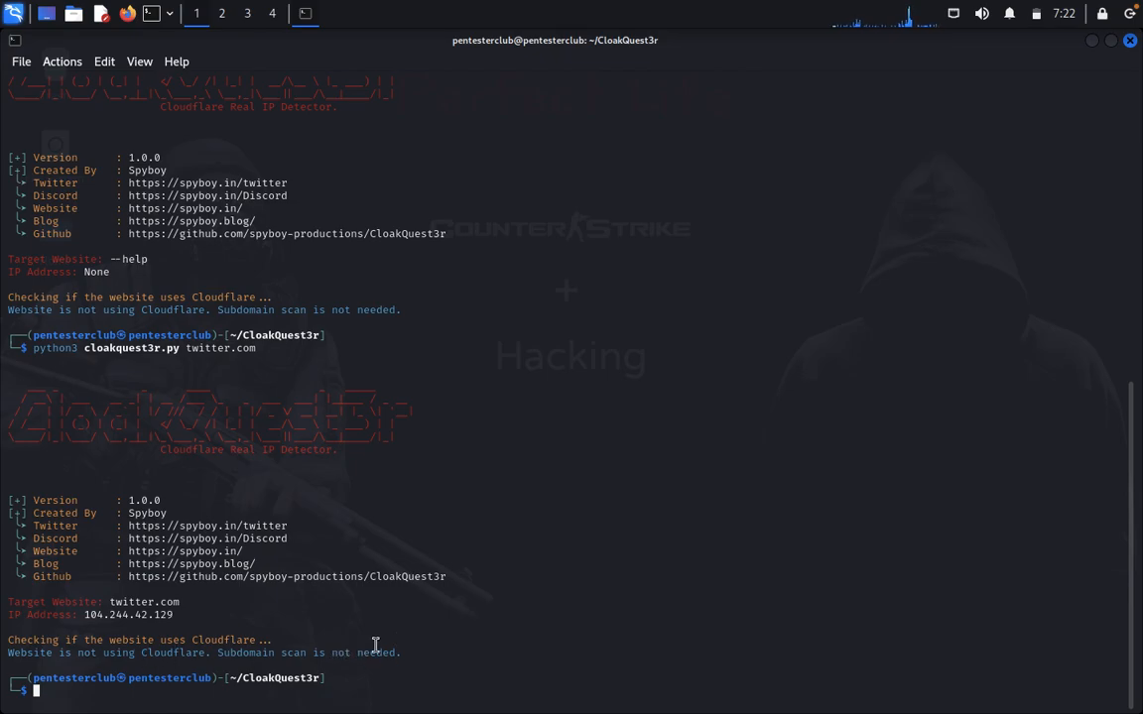
pyautogui.moveTo(474, 619)
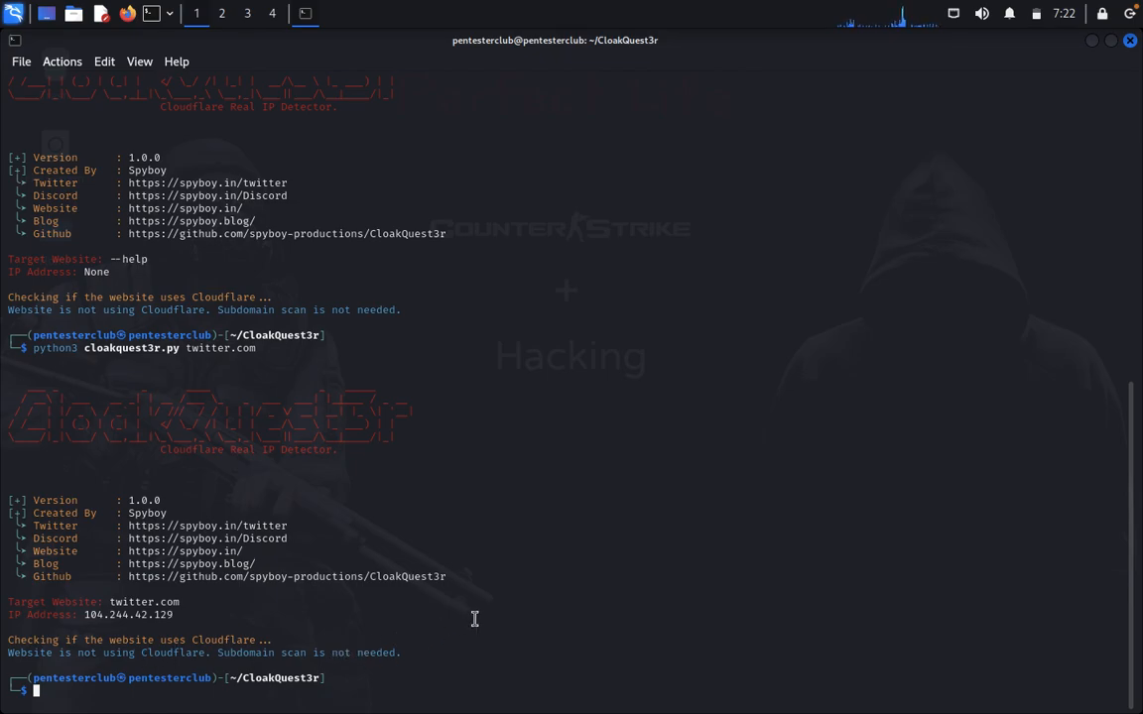
# Scan tryhackme.com with cloakquest3r.py, listing its seven subdomains and real IPs
pyautogui.write('python3 cloakquest3r.py twitter.com')
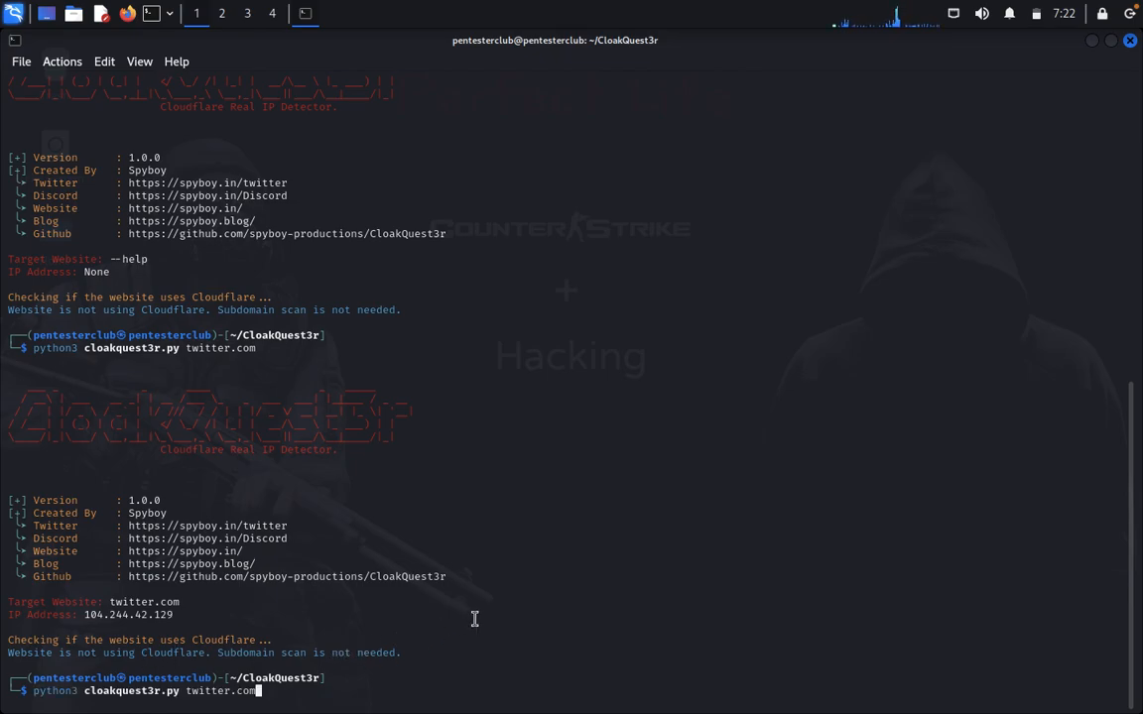
pyautogui.moveTo(214, 615)
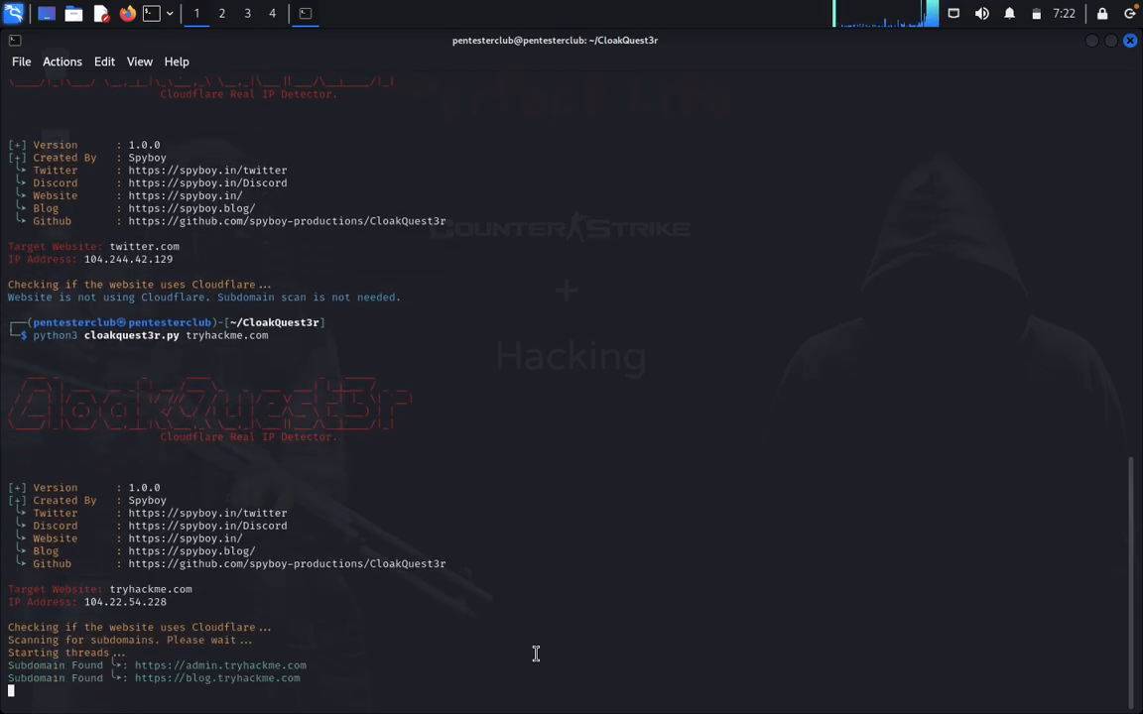
pyautogui.scroll(-3)
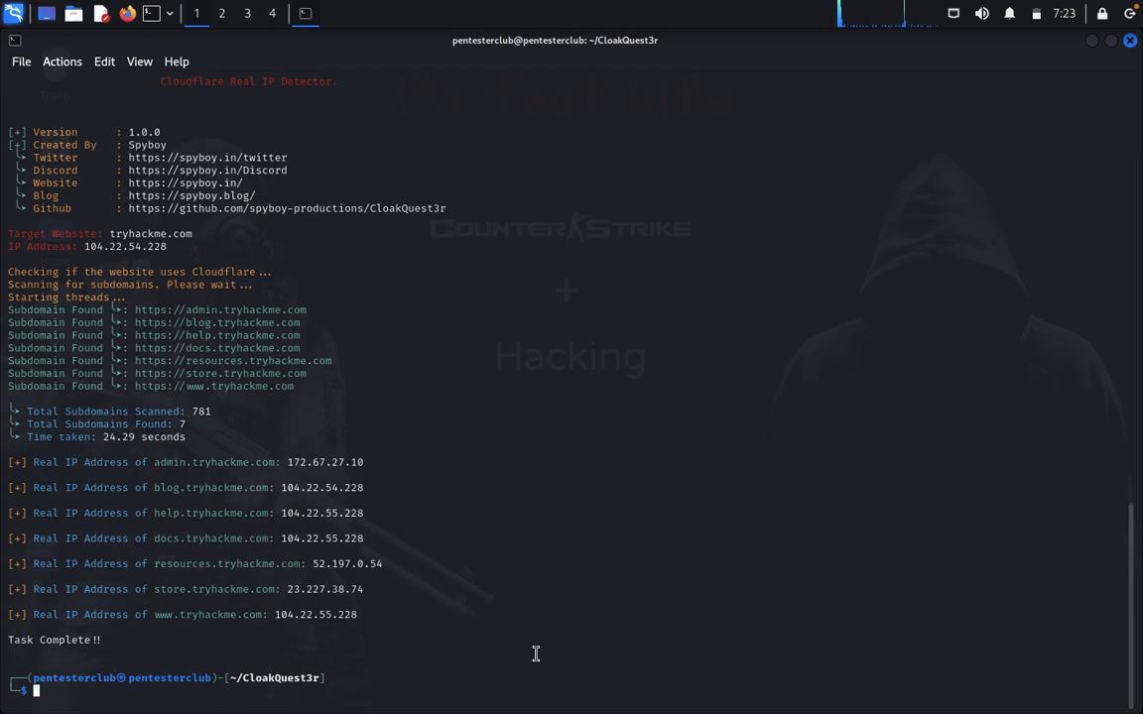
# Scan hackerone.com with cloakquest3r.py, revealing four subdomains and their real IPs
pyautogui.write('python3 cloakquest3r.py tryhackme.com')
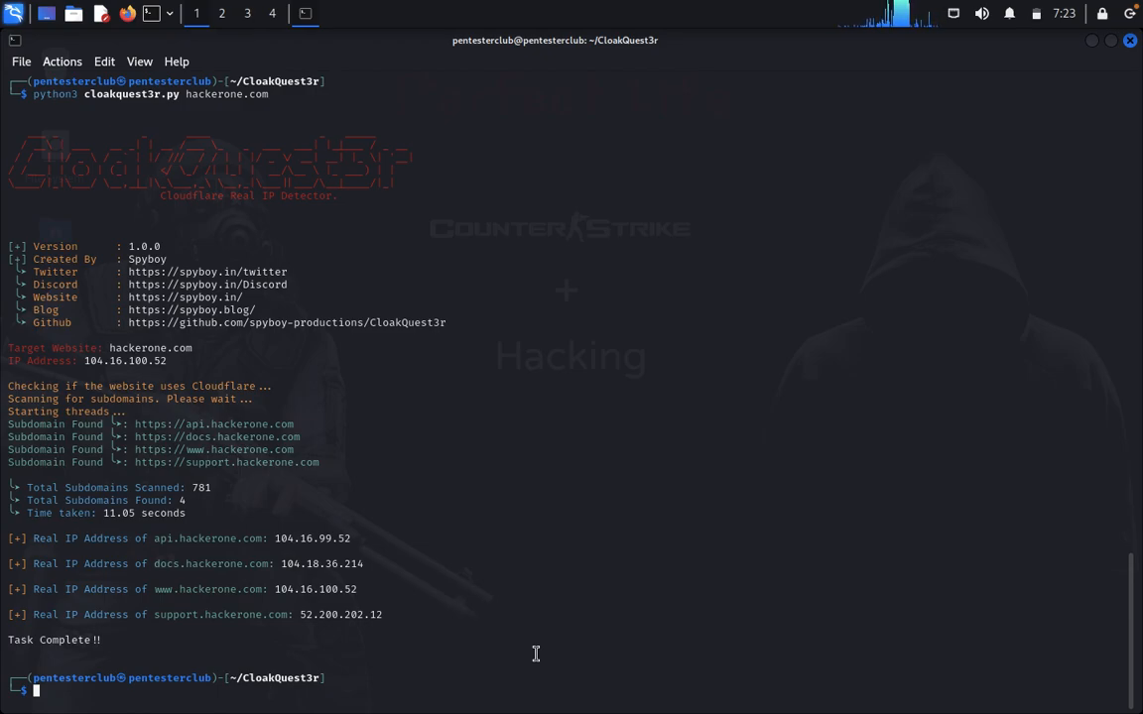
# Scan facebook.com (157.240.7.35) and tesla.com (23.218.192.46), neither using Cloudflare
pyautogui.write('python3 cloakquest3r.py hackerone.com')
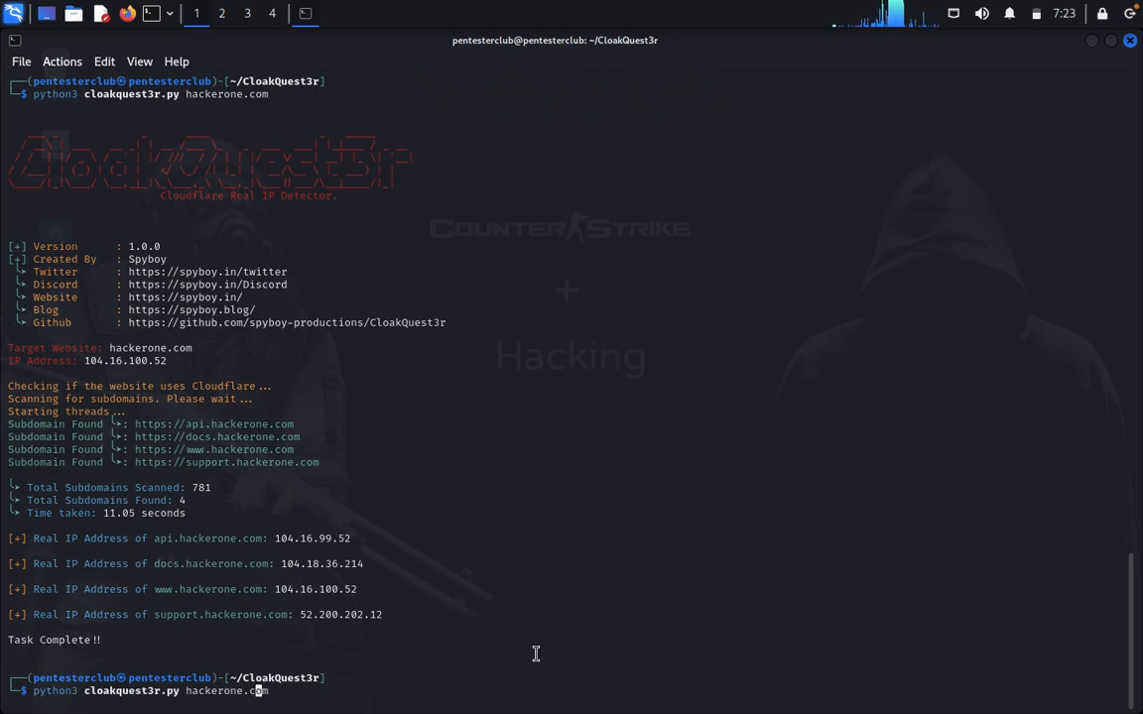
pyautogui.press('BackSpace')
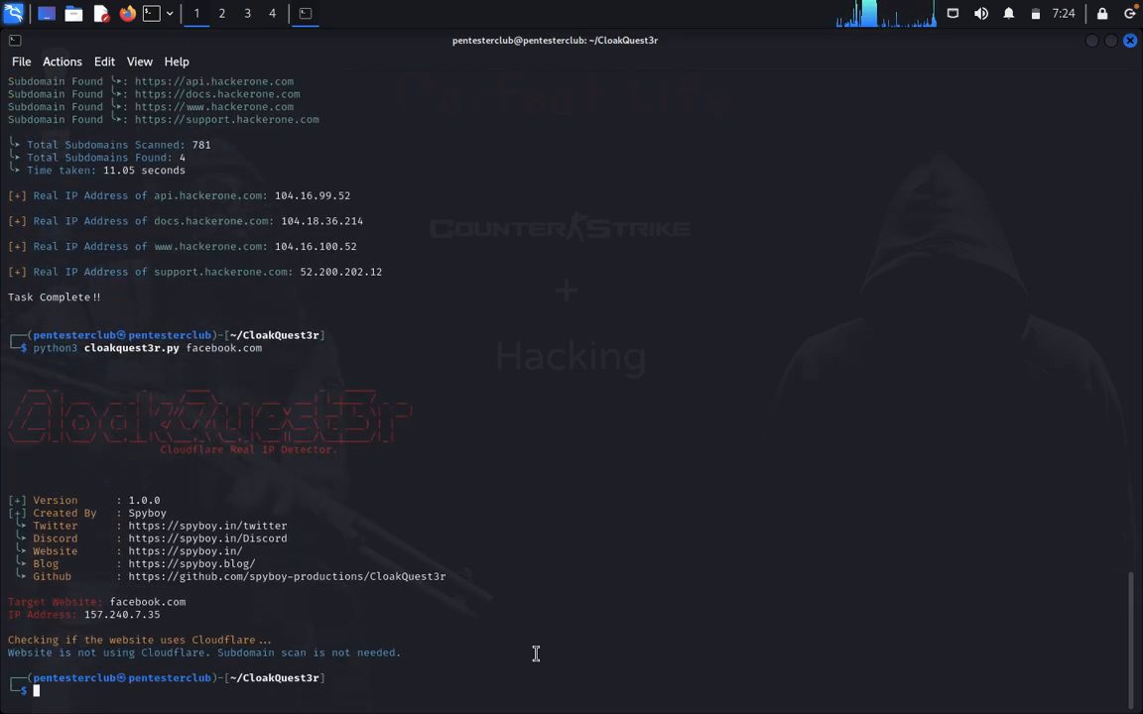
pyautogui.write('python3 cloakquest3r.py facebook.com')
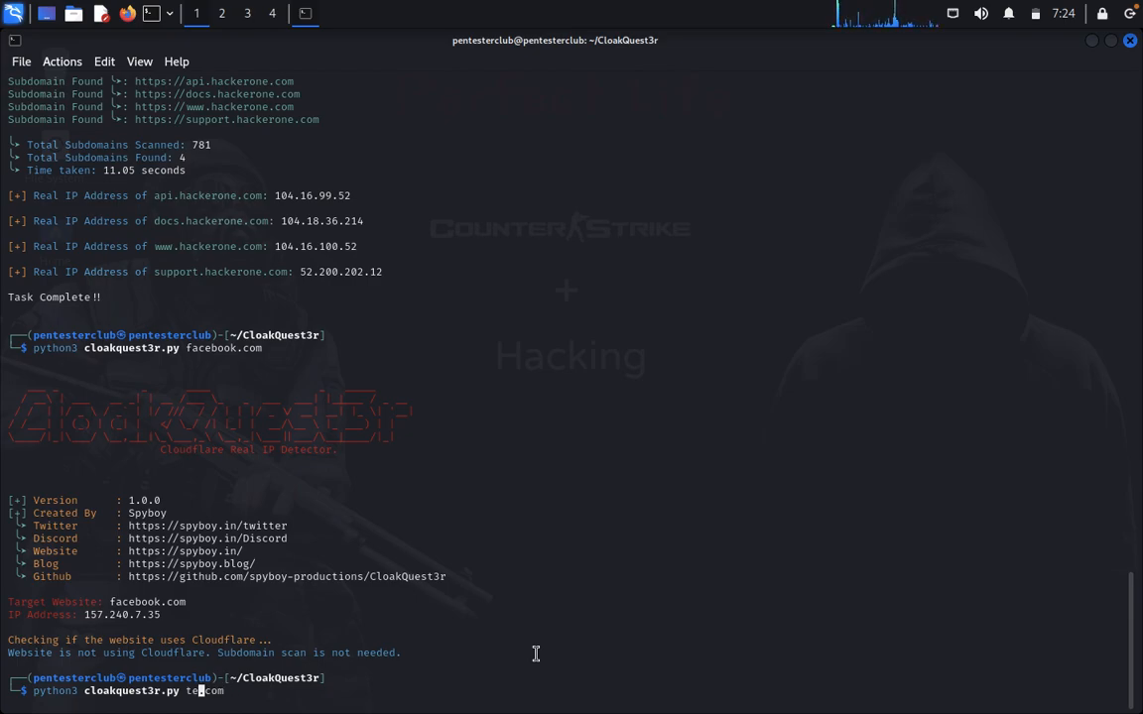
pyautogui.write('sla')
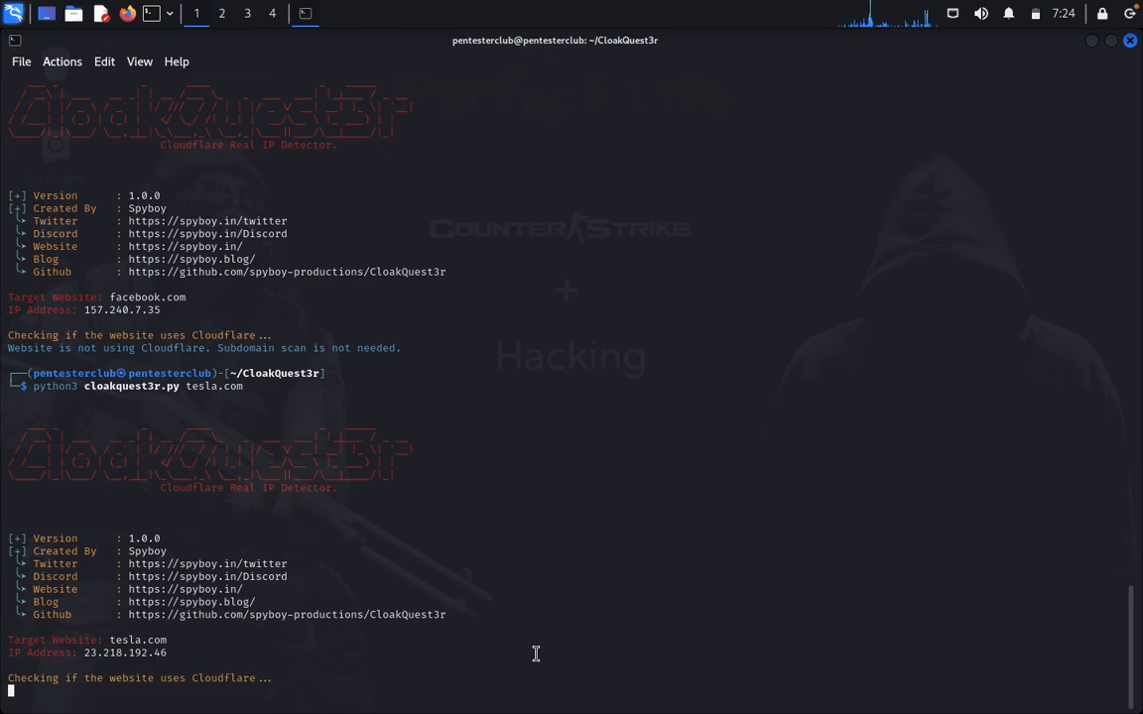
pyautogui.moveTo(338, 435)
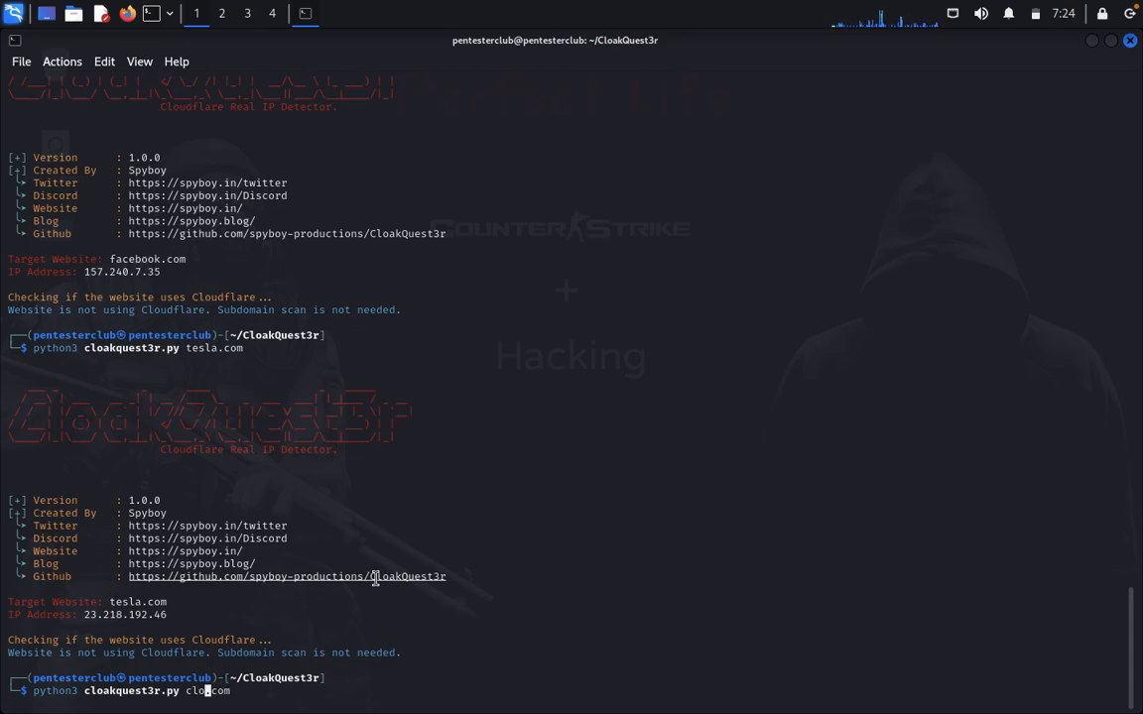
# Scan cloudflare.com with cloakquest3r.py, showing 104.16.132.229 and subdomains like blog and api
pyautogui.write('udflare')
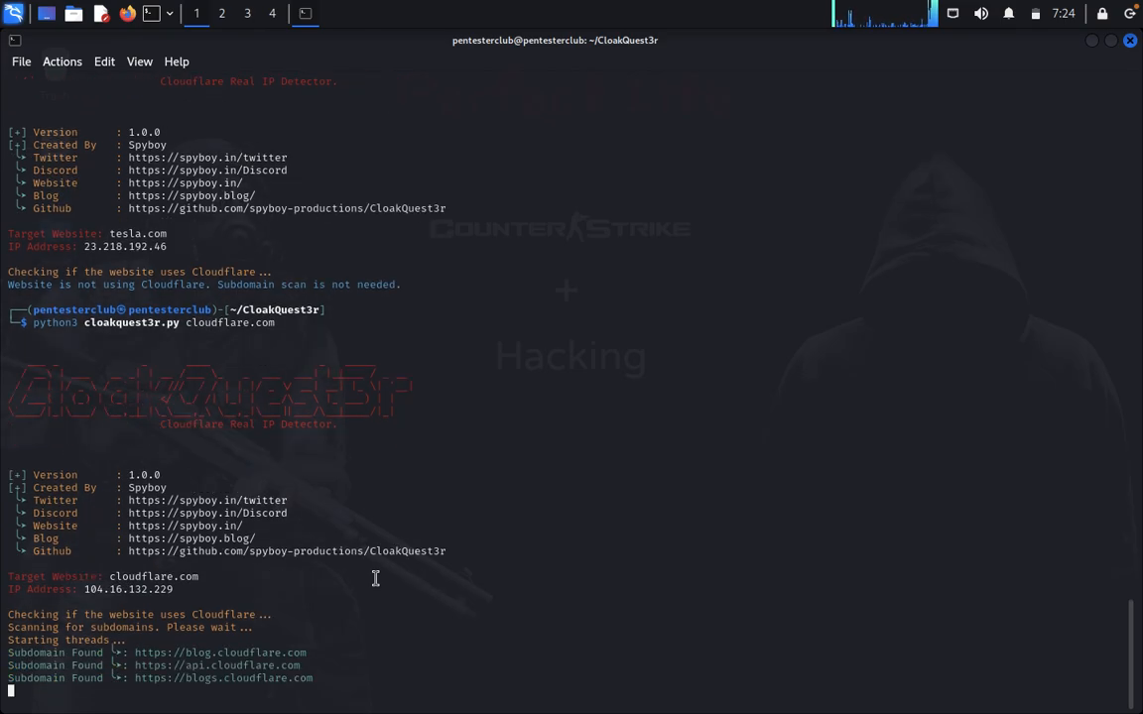
pyautogui.scroll(-3)
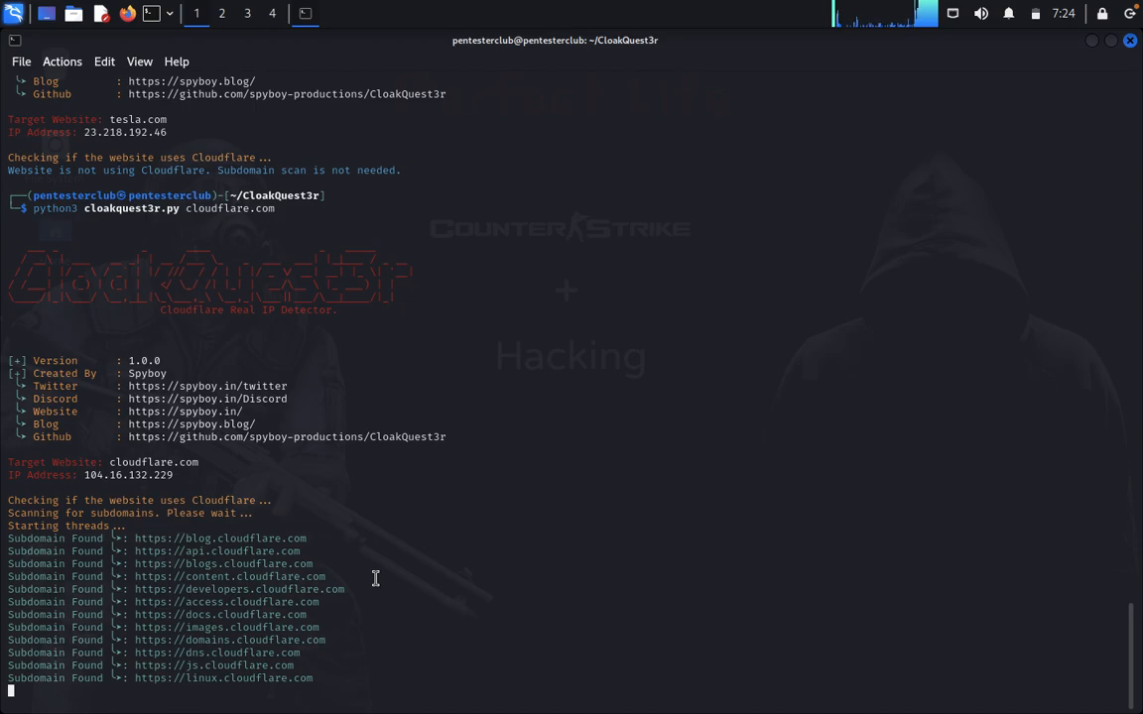
pyautogui.scroll(-3)
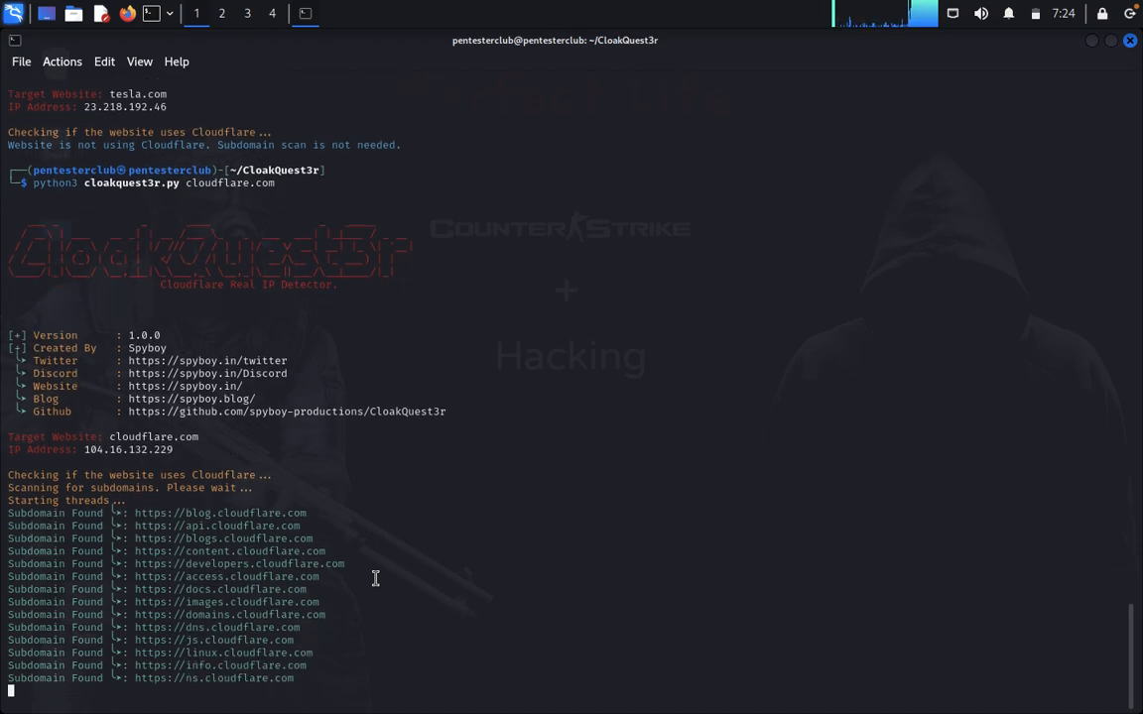